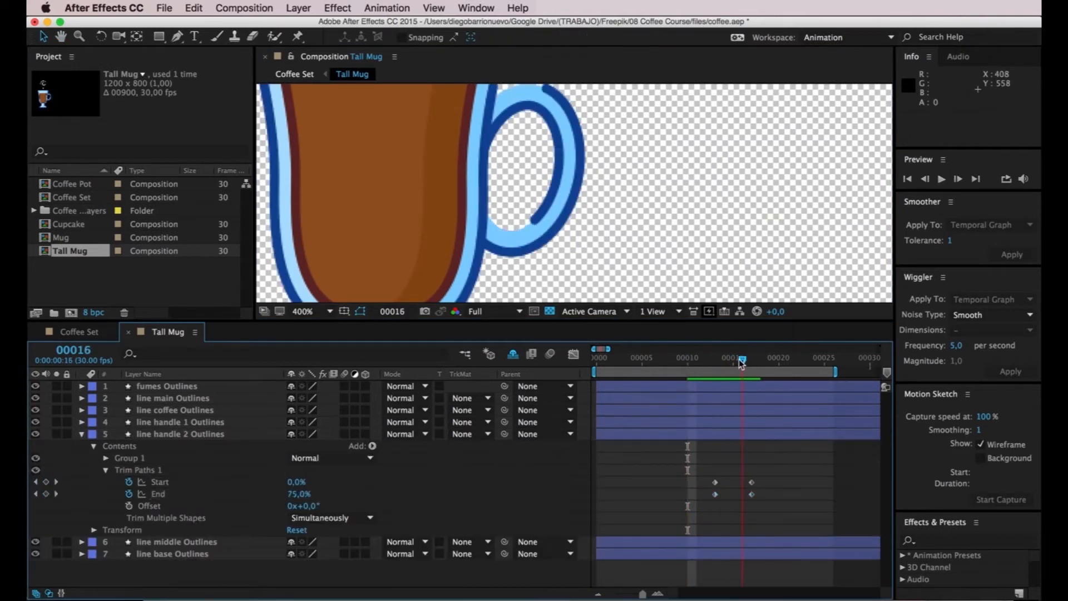
- Leave the Tall Mug handle's trim-path keyframes and switch to the Coffee Set artwork in Illustrator
click(941, 179)
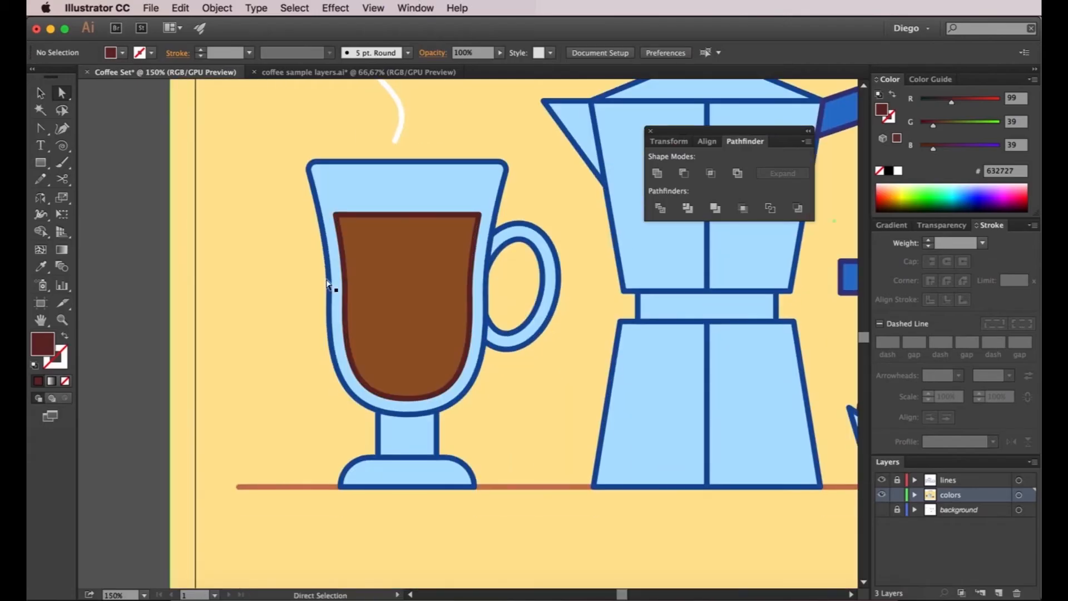
- Pan across the tall mug and coffee pot artboard, then return to After Effects
click(409, 307)
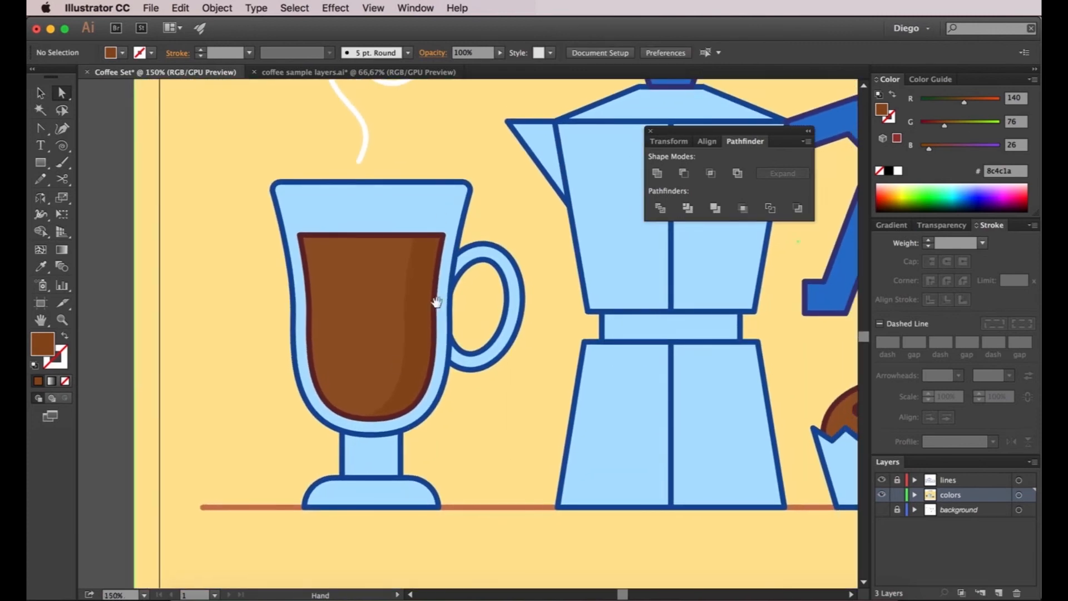
key(cmd+tab)
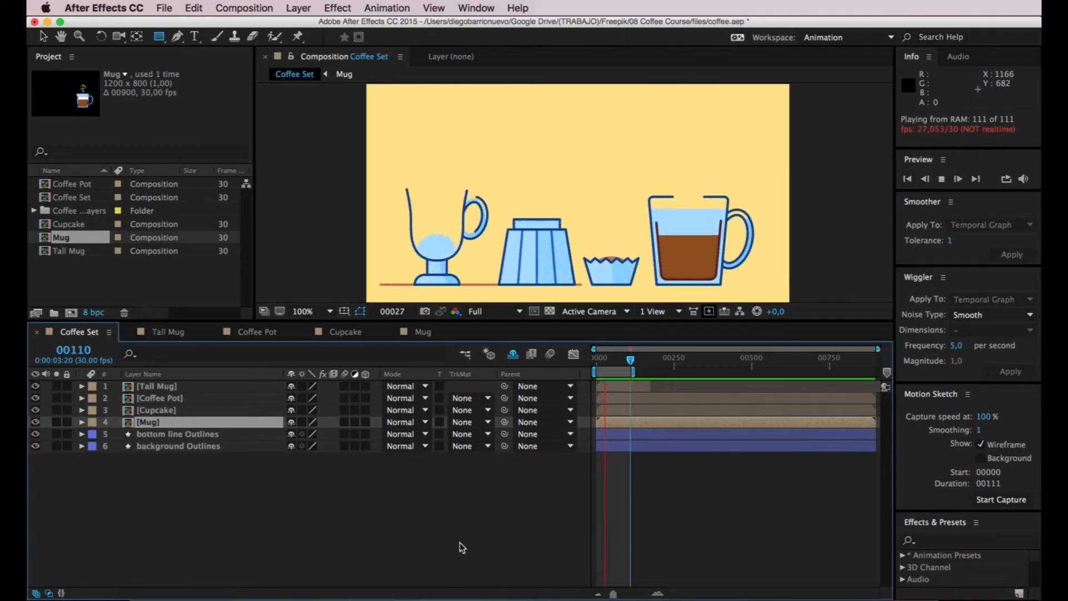